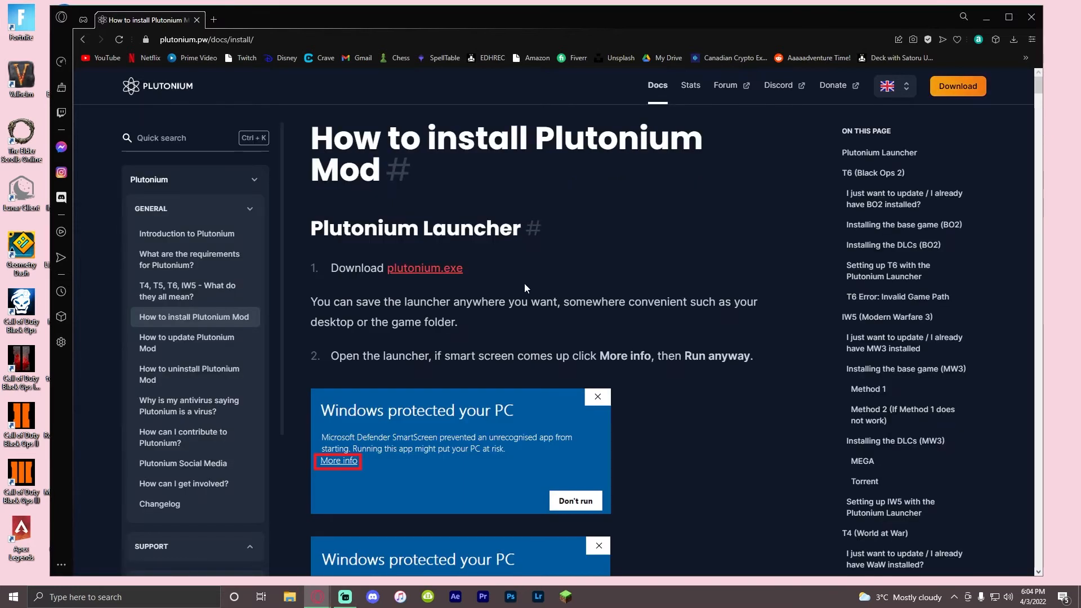
# Download plutonium.exe from the install guide and save it to the Downloads folder.
pyautogui.doubleClick(424, 267)
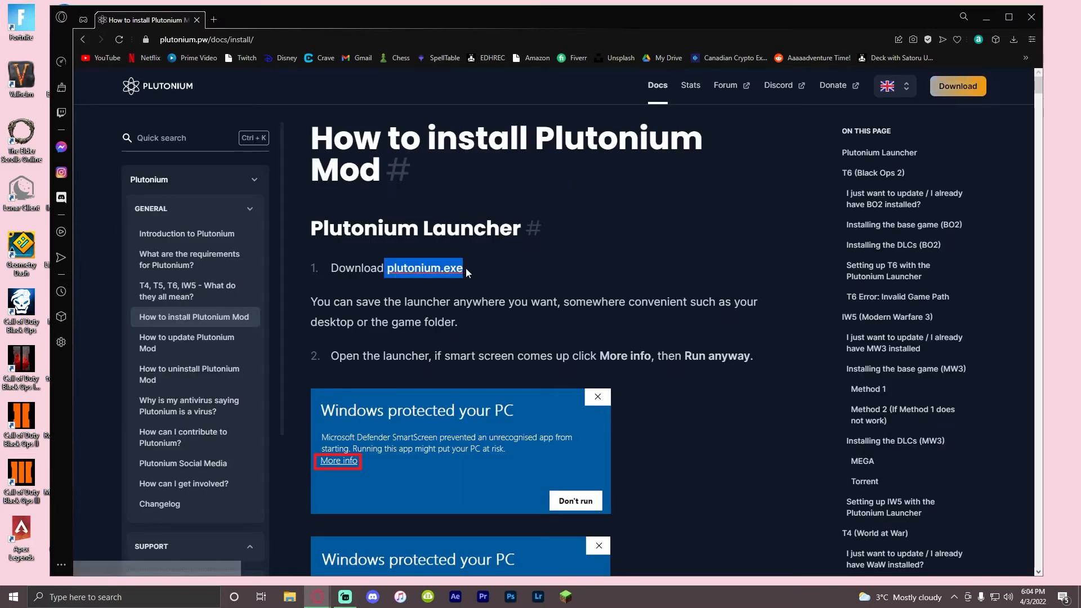
pyautogui.click(424, 267)
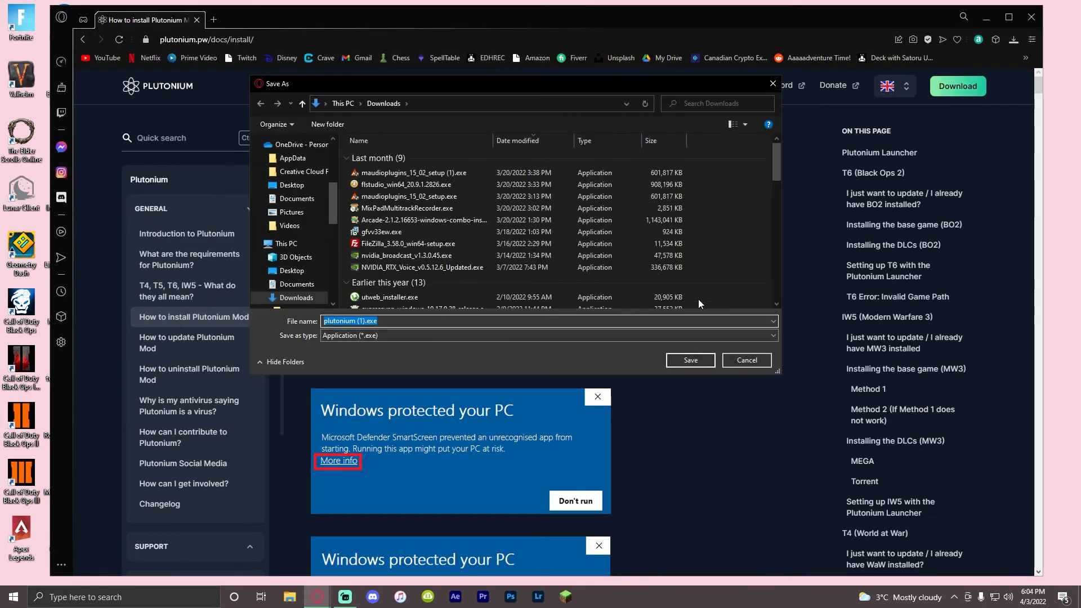
pyautogui.click(689, 360)
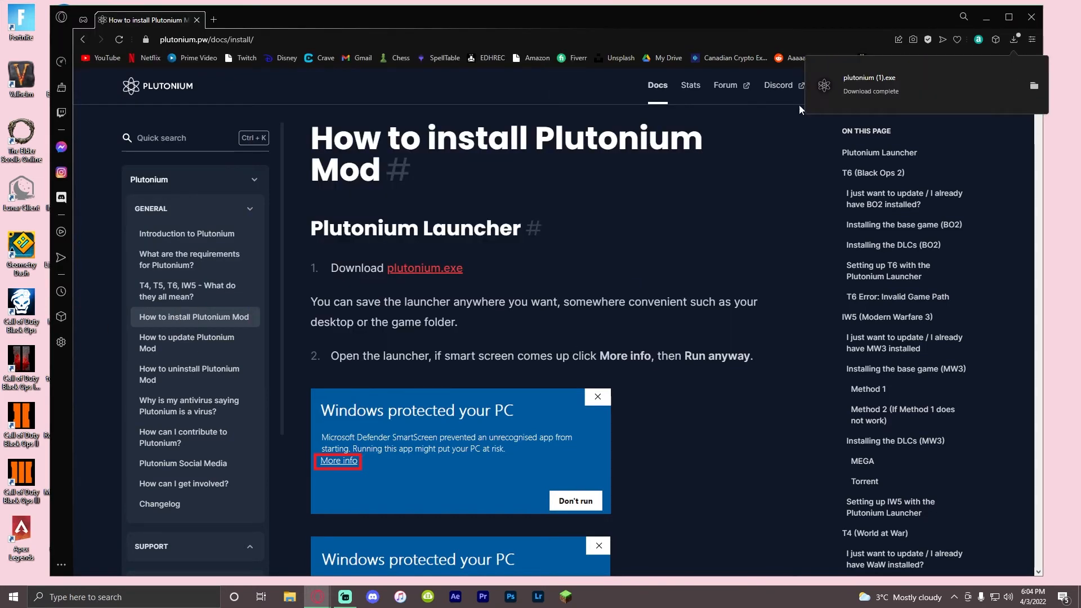
pyautogui.moveTo(783, 21)
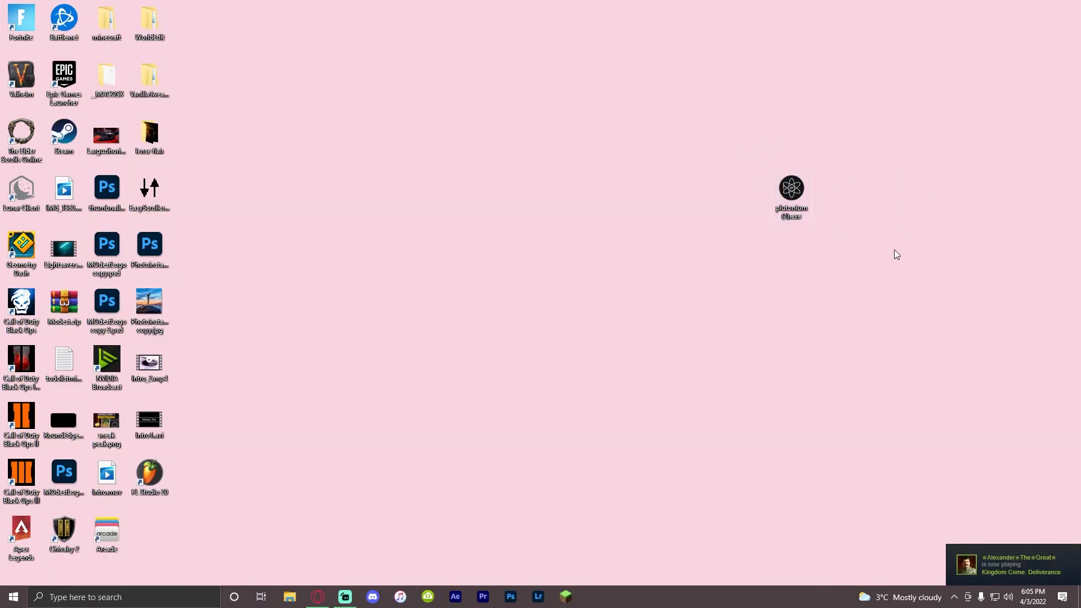
# Launch Plutonium from its desktop icon and sign in to the account.
pyautogui.click(791, 196)
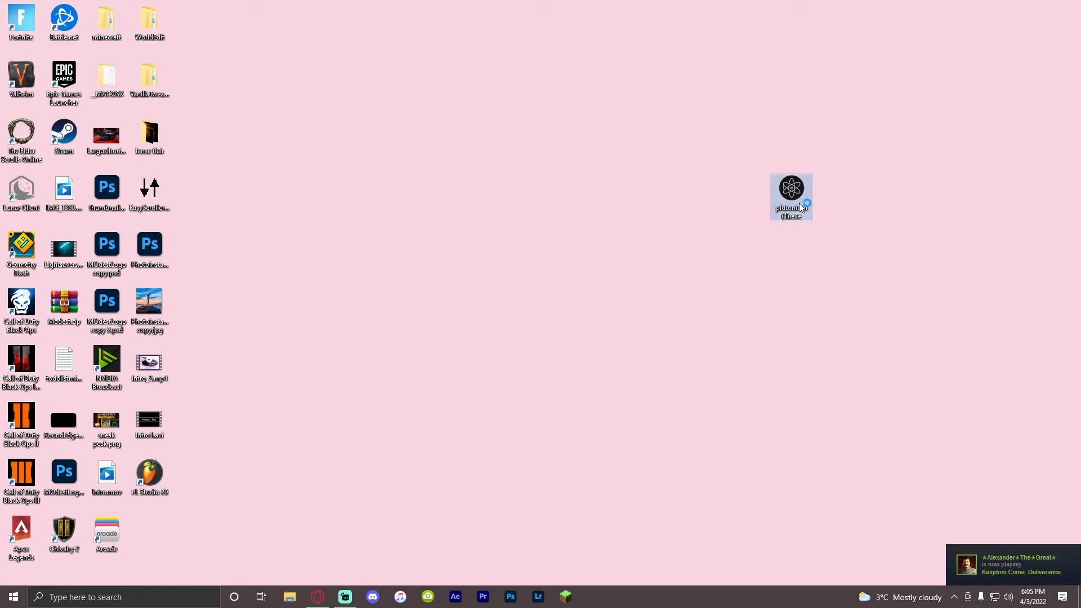
pyautogui.doubleClick(791, 196)
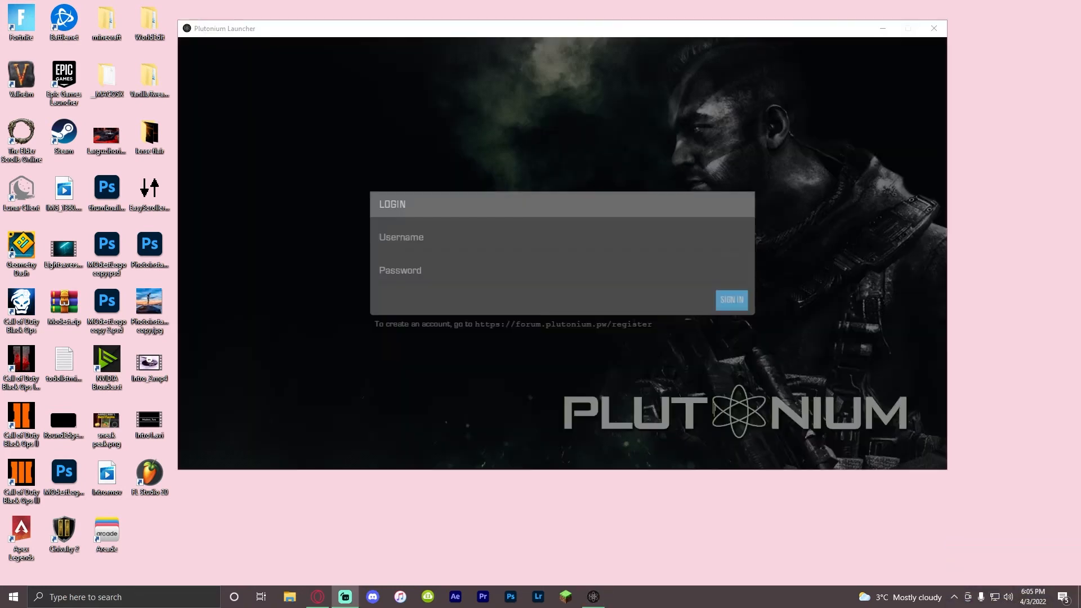
pyautogui.moveTo(504, 324)
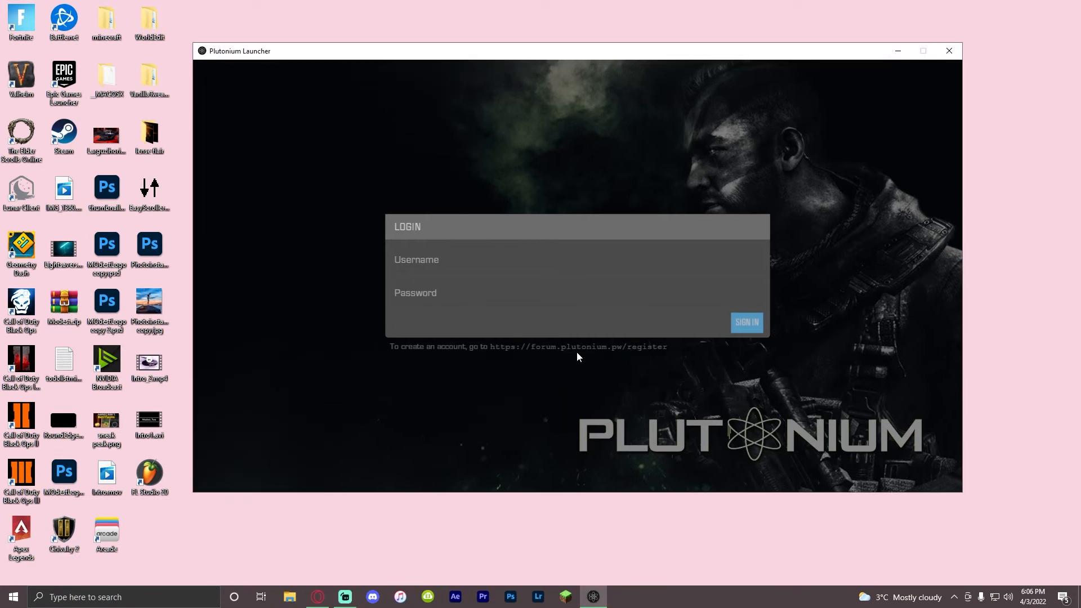
pyautogui.moveTo(619, 340)
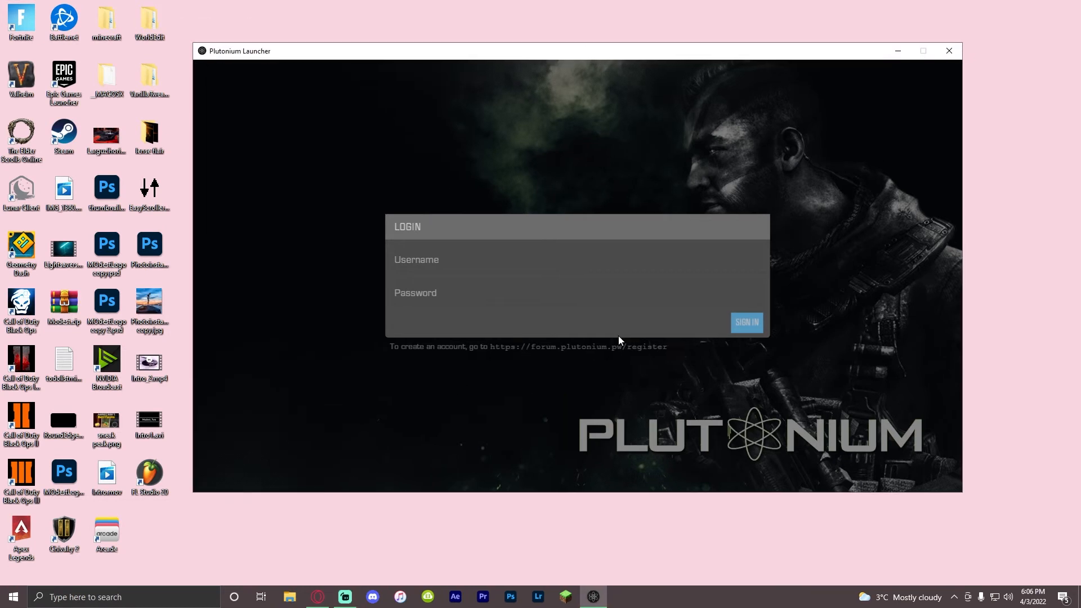
pyautogui.click(746, 322)
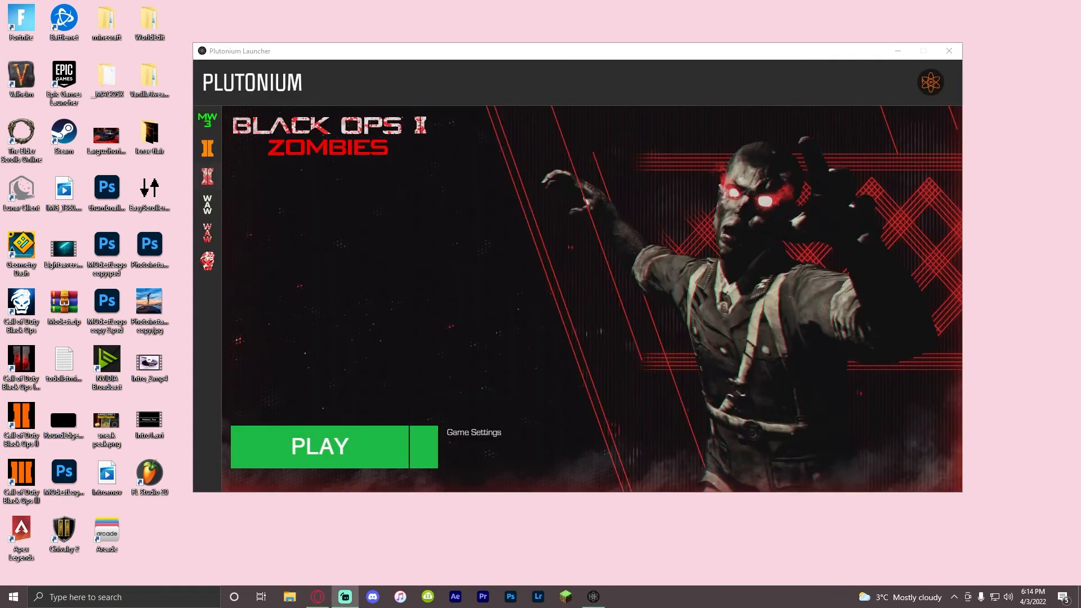
pyautogui.moveTo(338, 166)
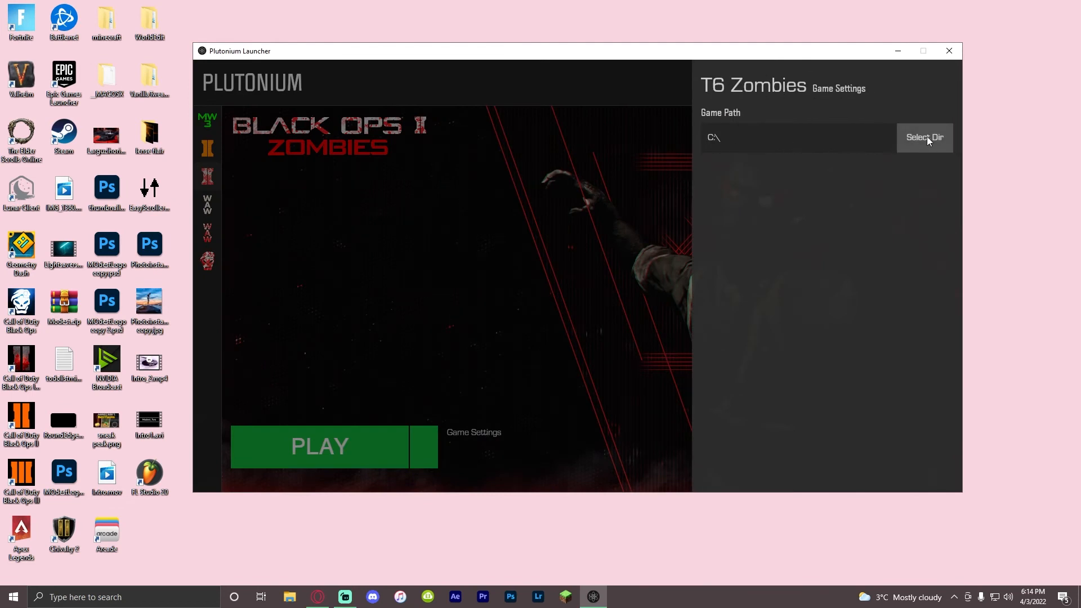
# Set the T6 Zombies game directory to Program Files (x86)\Steam\steamapps\common\Call of Duty Black Ops II.
pyautogui.click(924, 137)
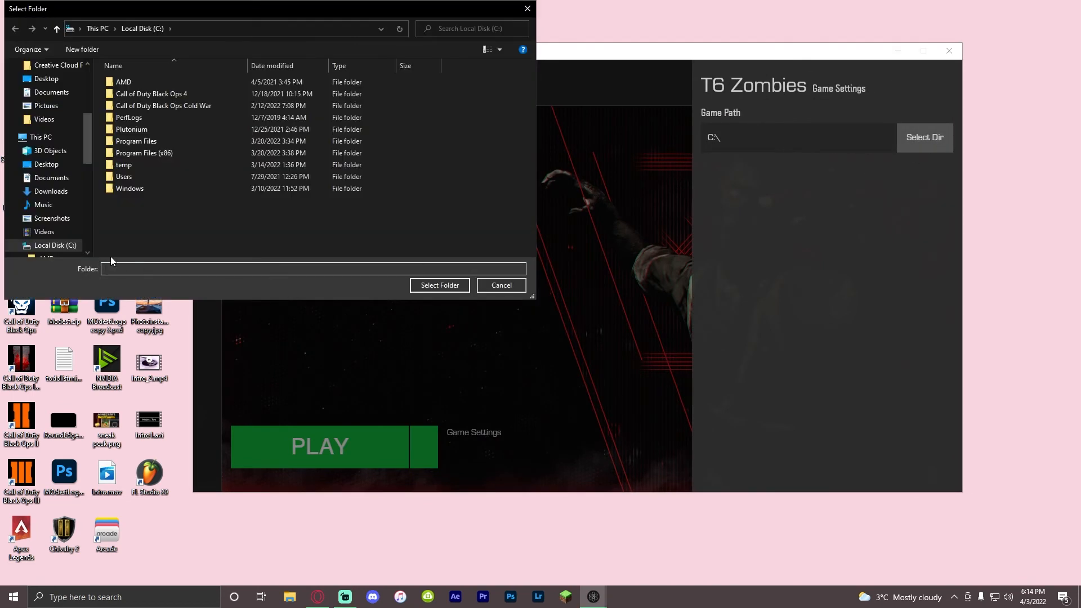
pyautogui.click(50, 245)
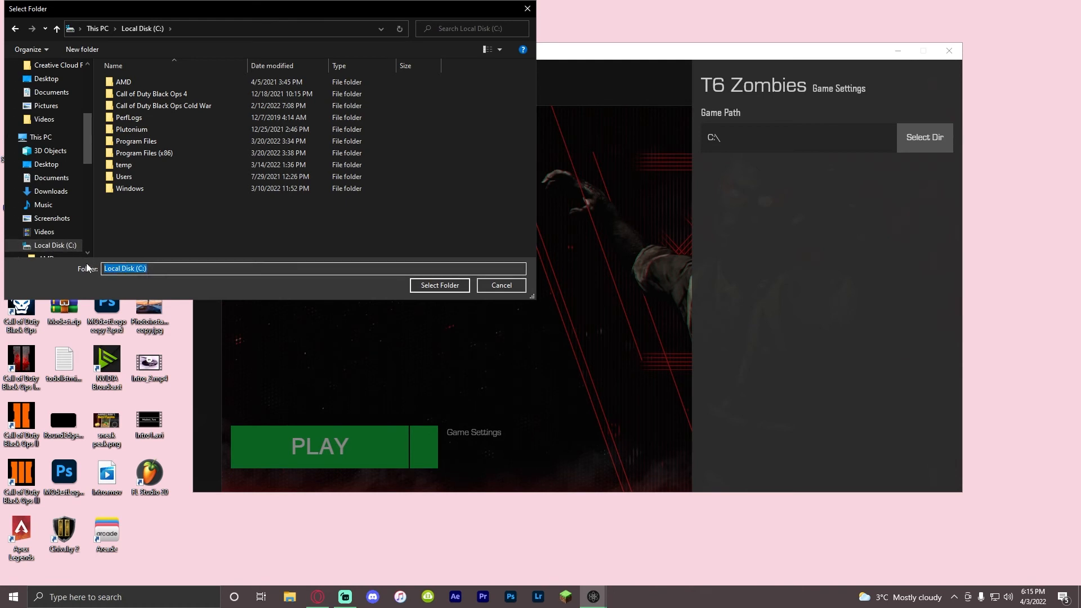
pyautogui.write('Program Files (x86)\\Steam\\steamapps\\common\\Call of Duty Black Ops II')
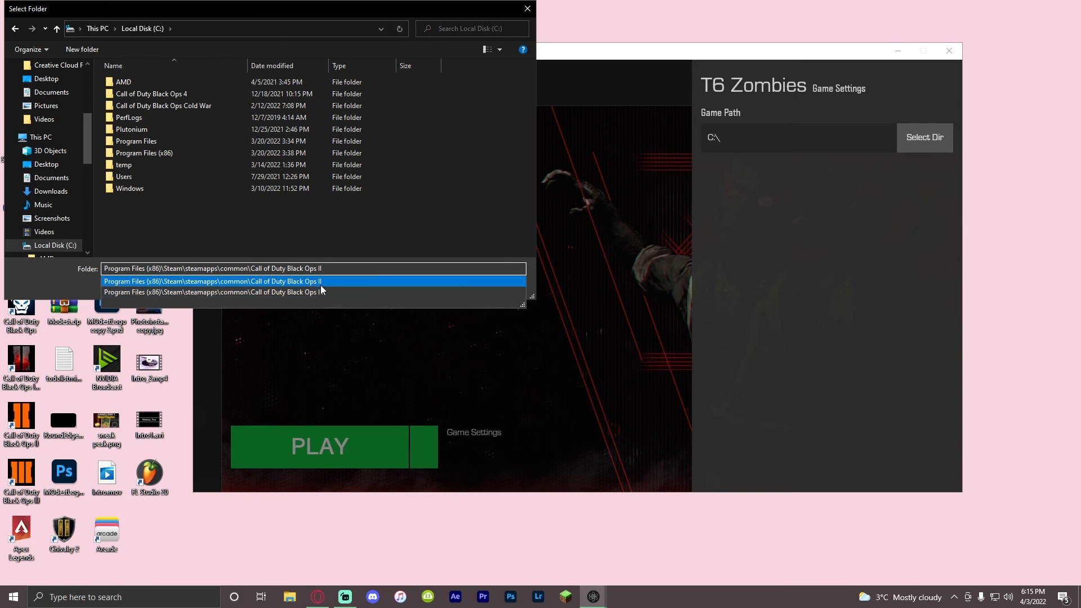
pyautogui.click(215, 281)
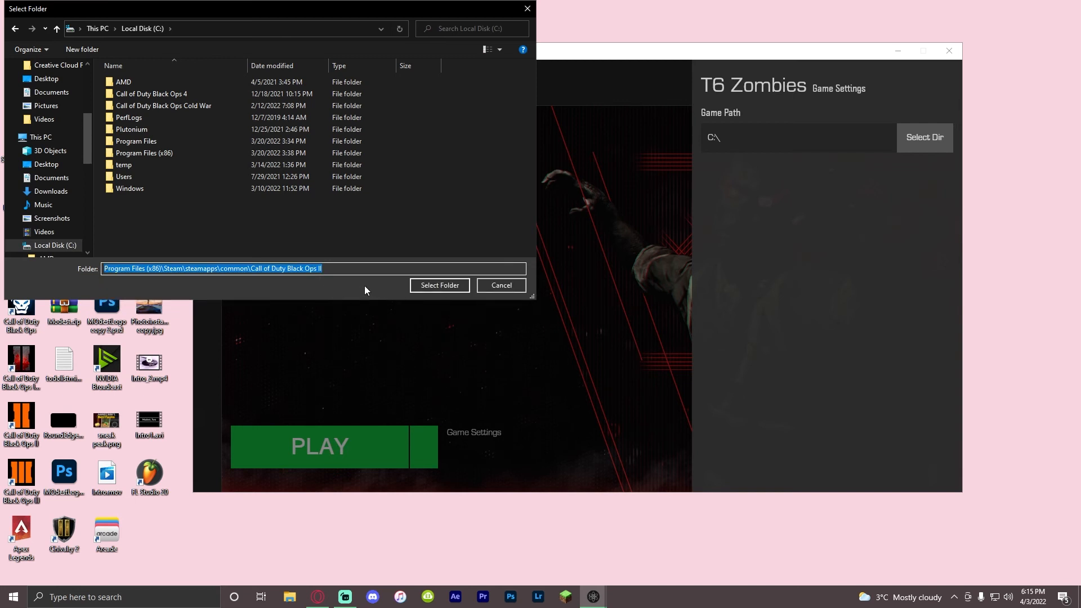
pyautogui.click(439, 285)
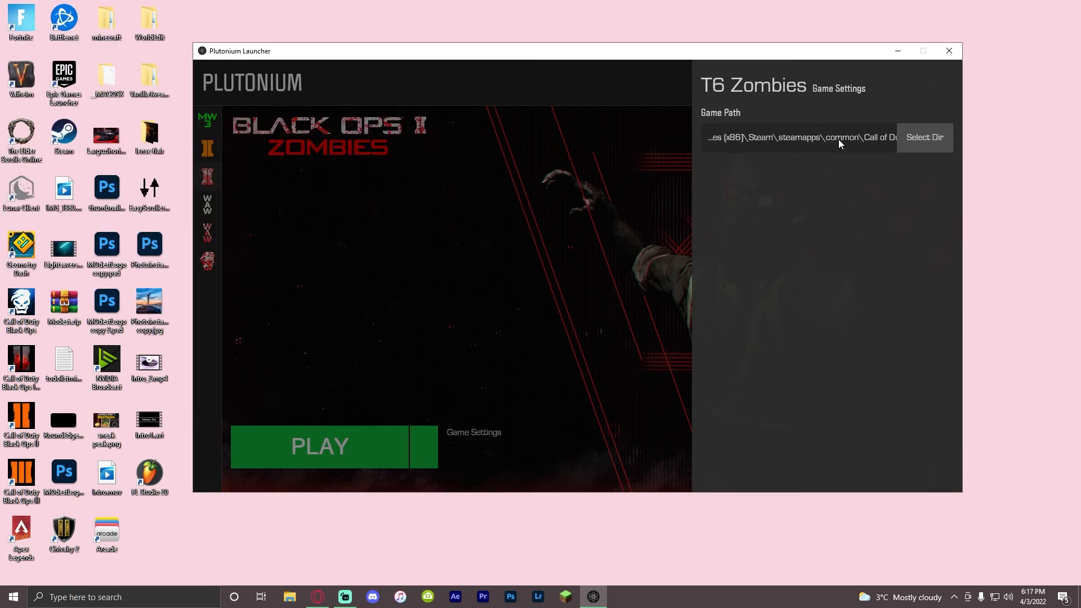
# Close the T6 Zombies settings and launch Black Ops II Zombies.
pyautogui.click(473, 432)
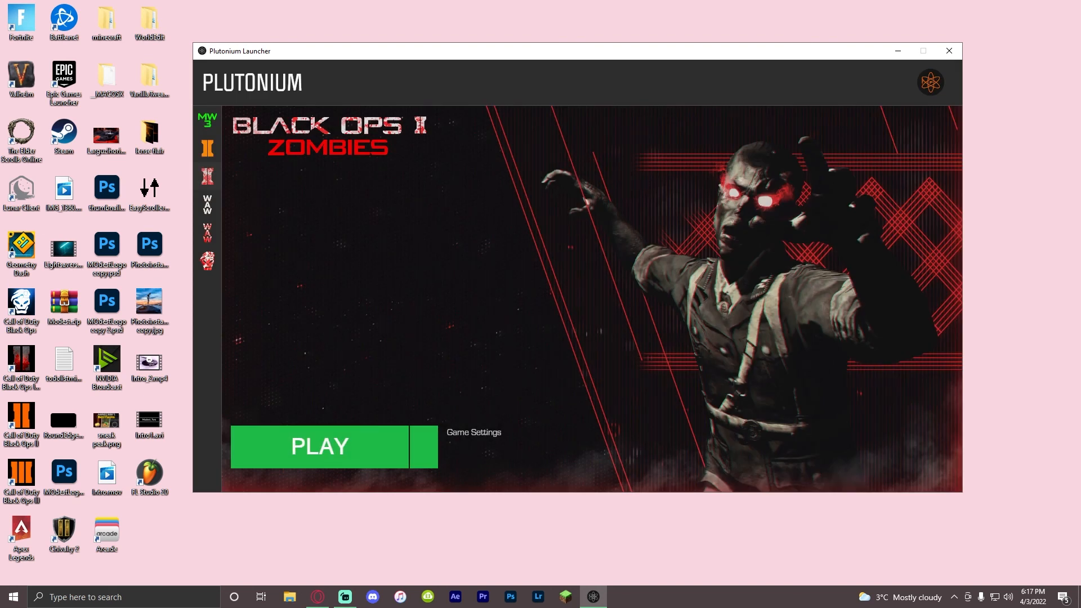
pyautogui.click(320, 446)
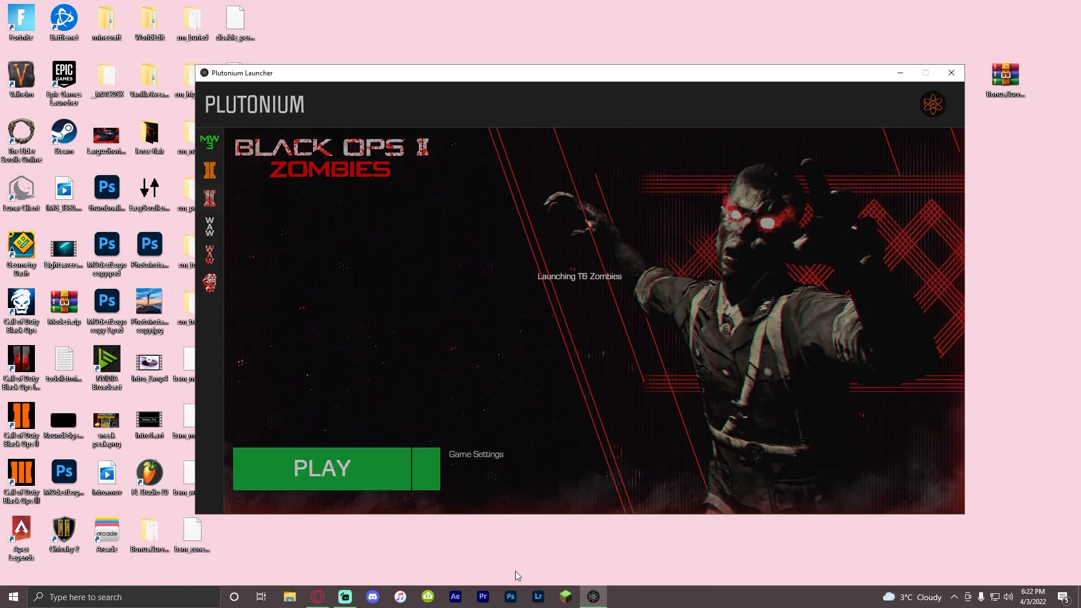
pyautogui.click(322, 467)
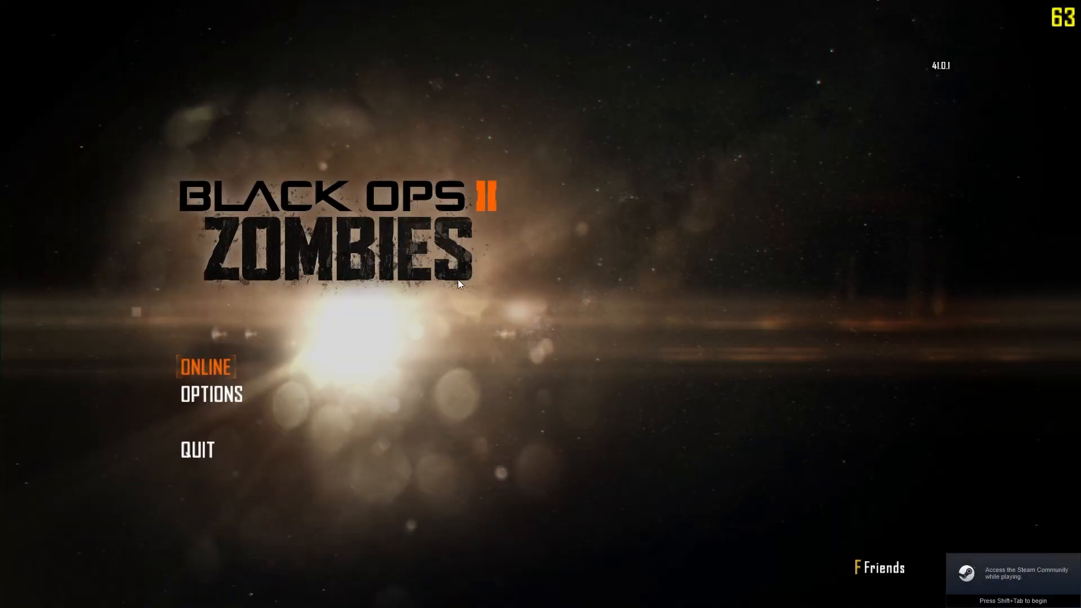
pyautogui.moveTo(517, 261)
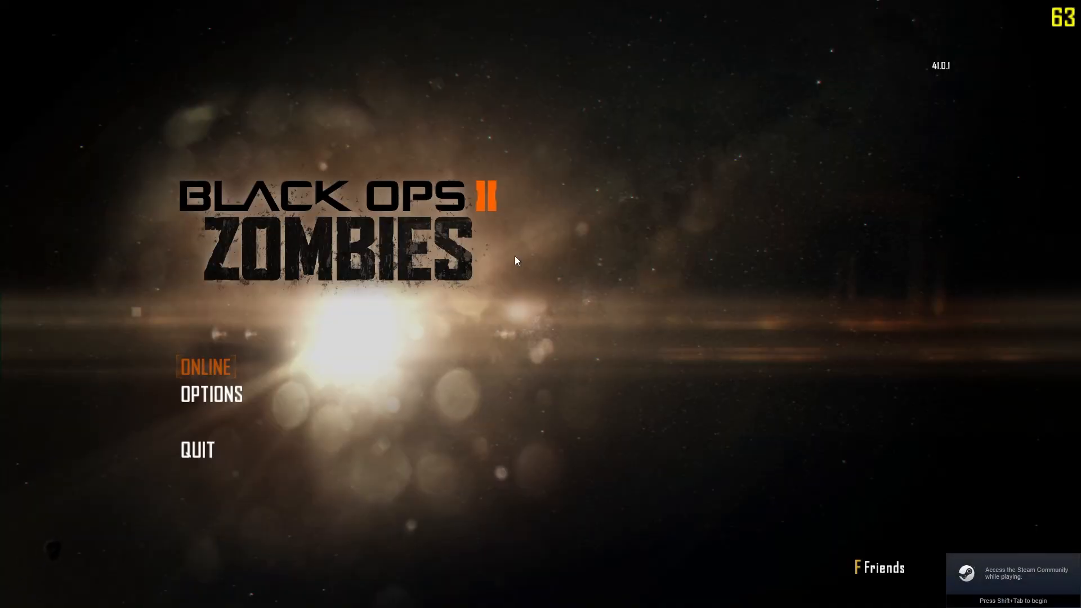